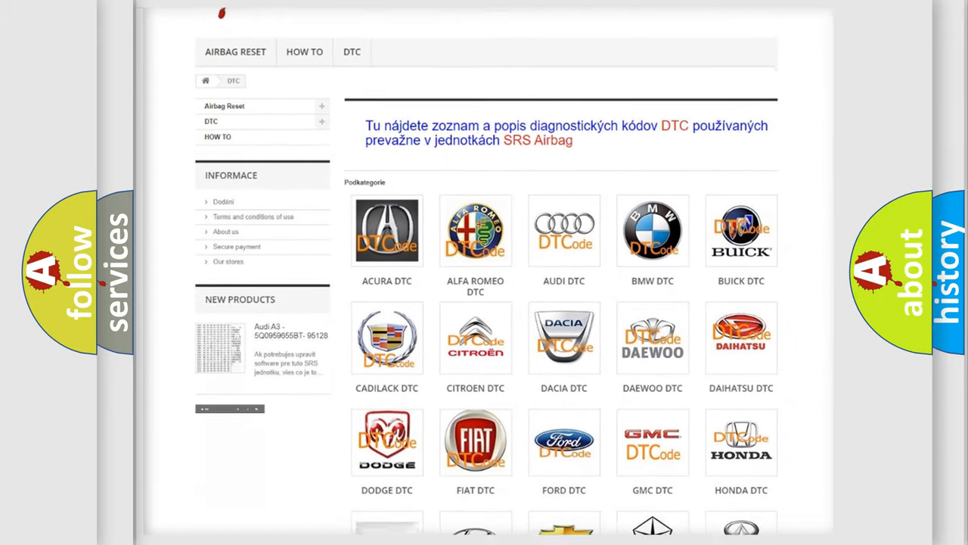
scroll(down, 3)
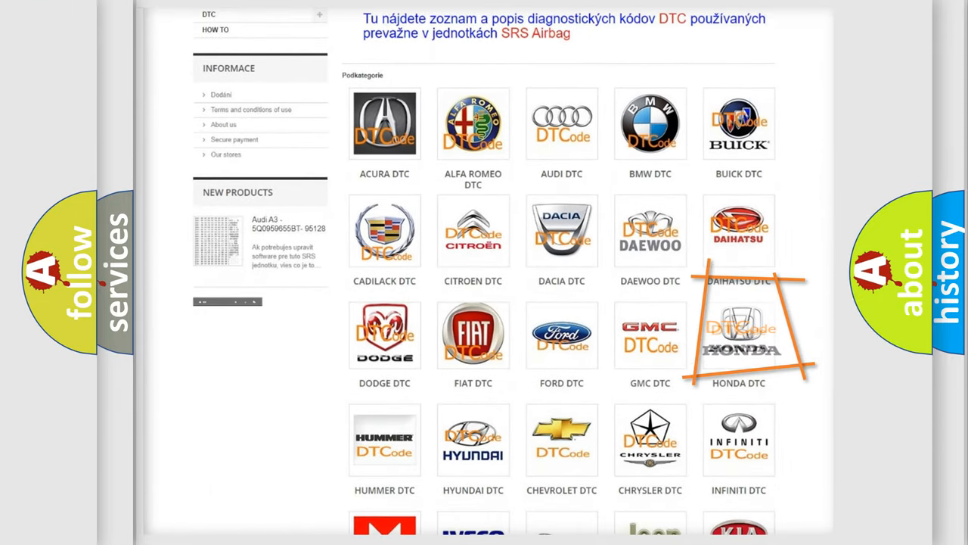